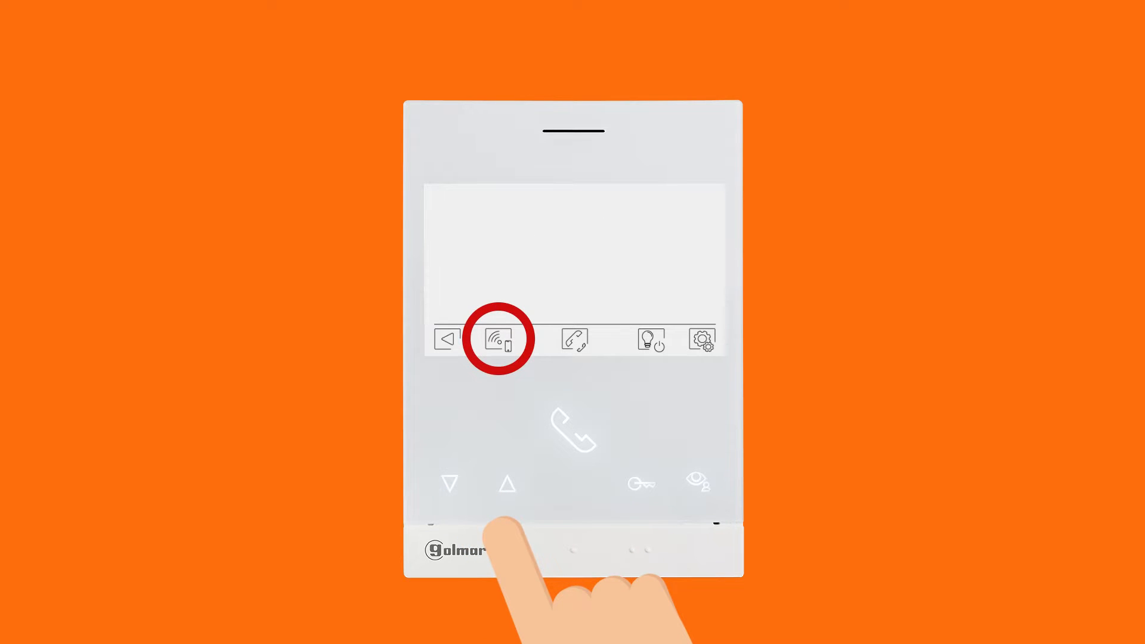
# On the monitor, choose Wi-Fi smartphone pairing to show the network and device ID details.
pyautogui.click(499, 339)
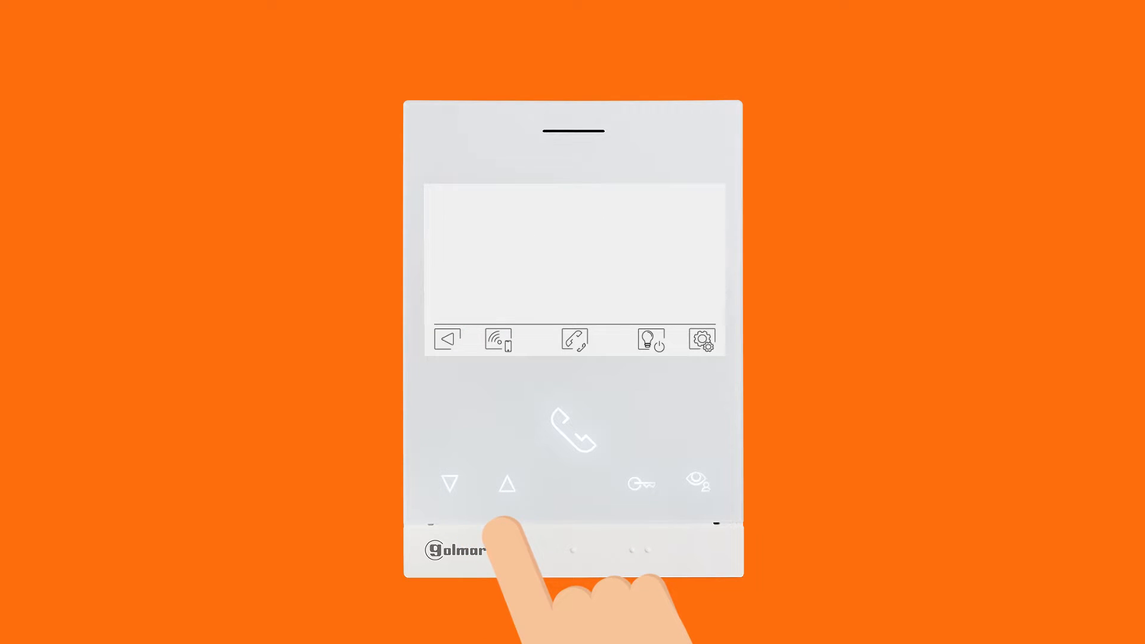
pyautogui.click(506, 485)
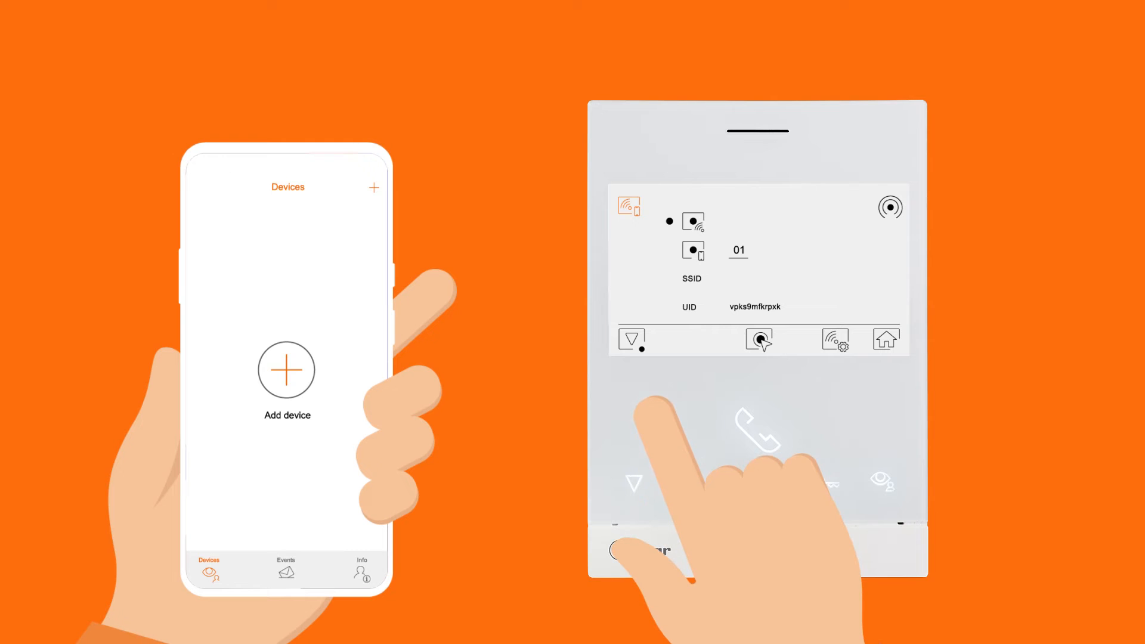
# Add a new device in the app and confirm the monitor's pairing icon.
pyautogui.click(286, 370)
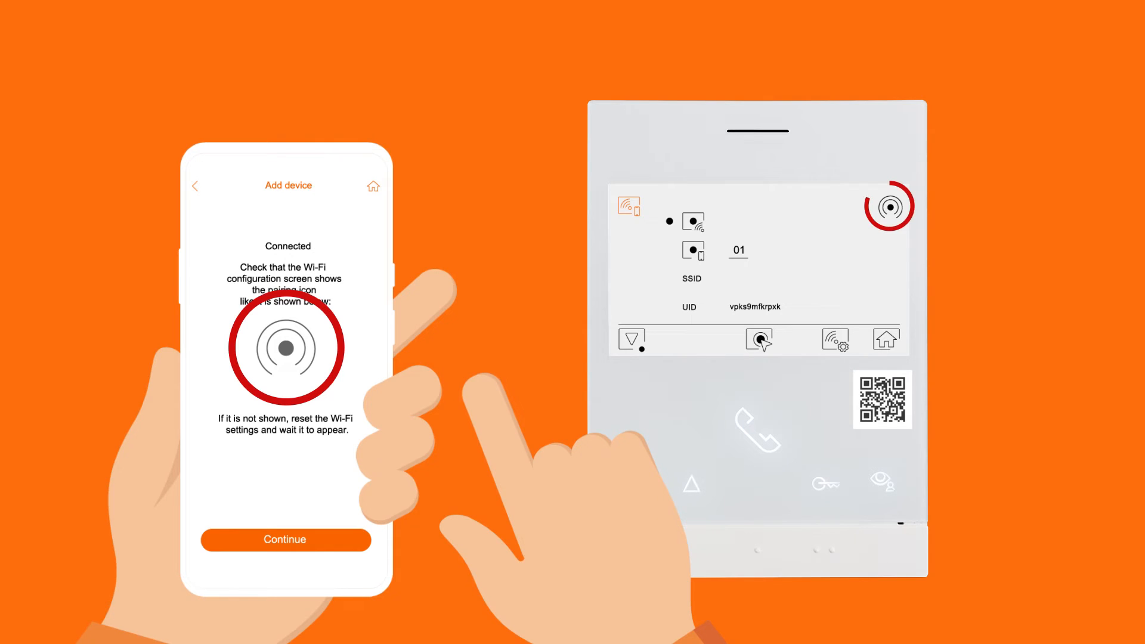
pyautogui.click(285, 540)
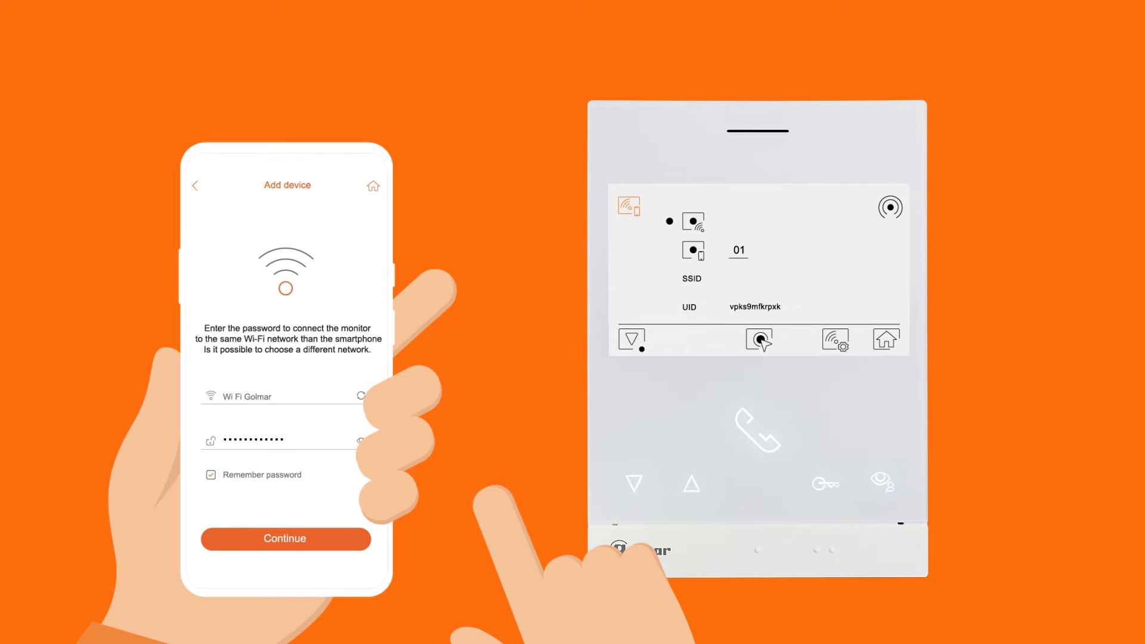
# Connect the monitor to the Wi Fi Golmar network with the saved password.
pyautogui.click(285, 540)
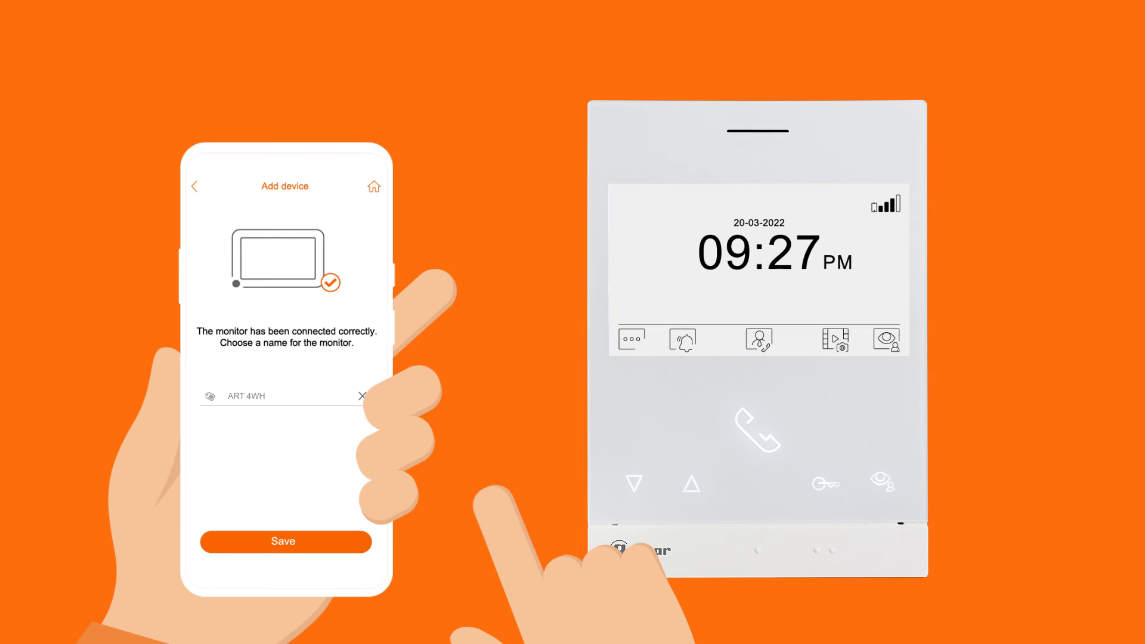
# Save the monitor as 'Beach house' and open its Thumbnail and labels settings.
pyautogui.write('Bea')
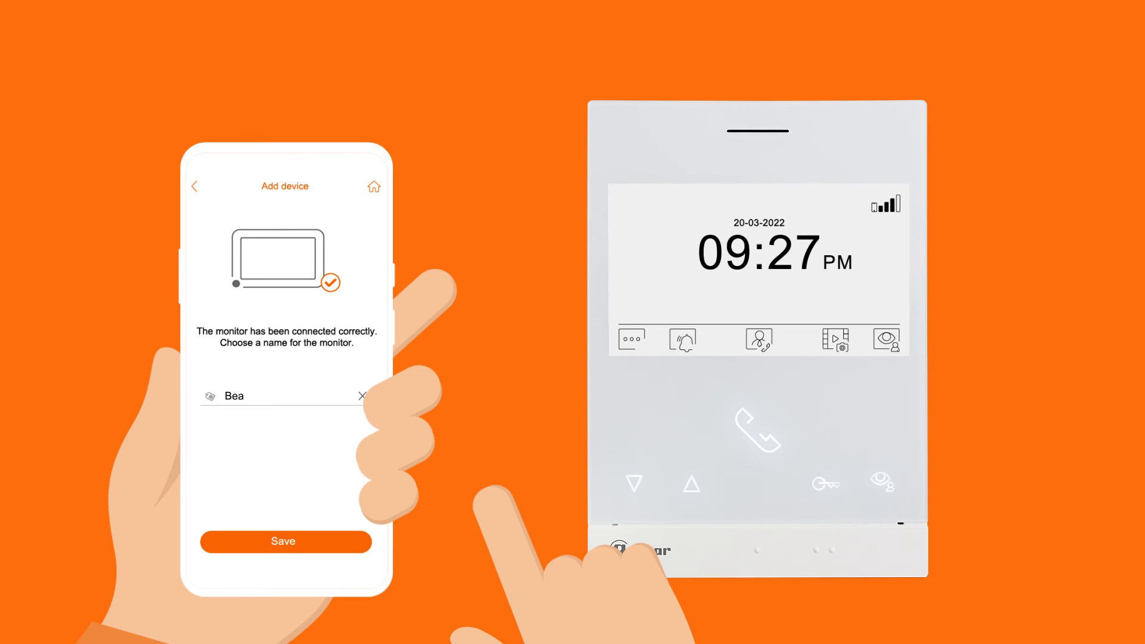
pyautogui.click(283, 541)
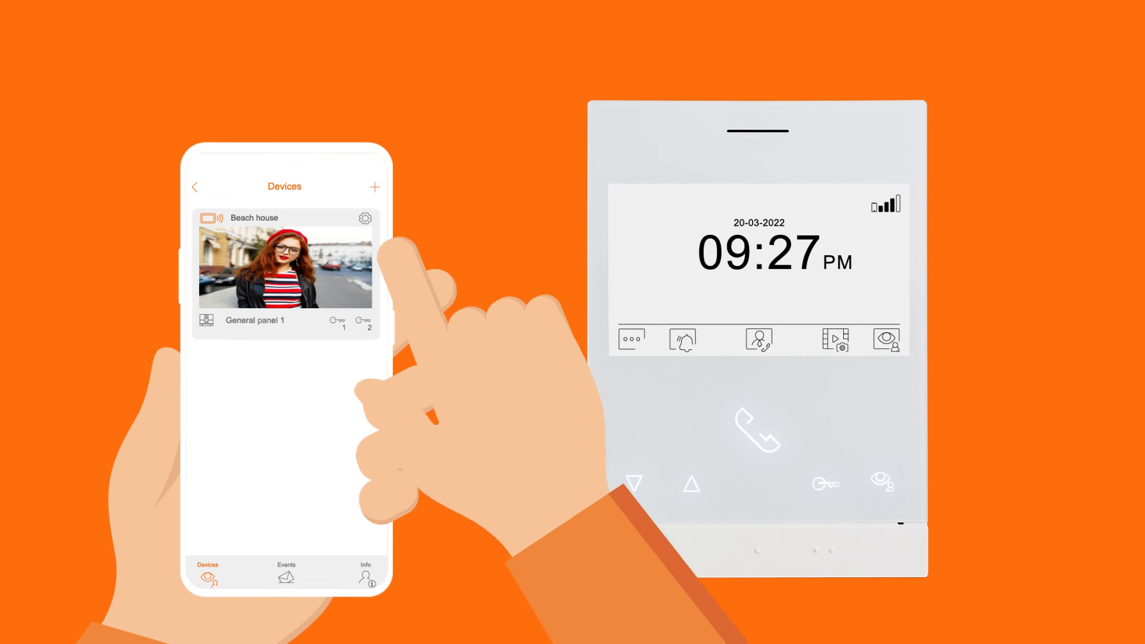
pyautogui.click(366, 217)
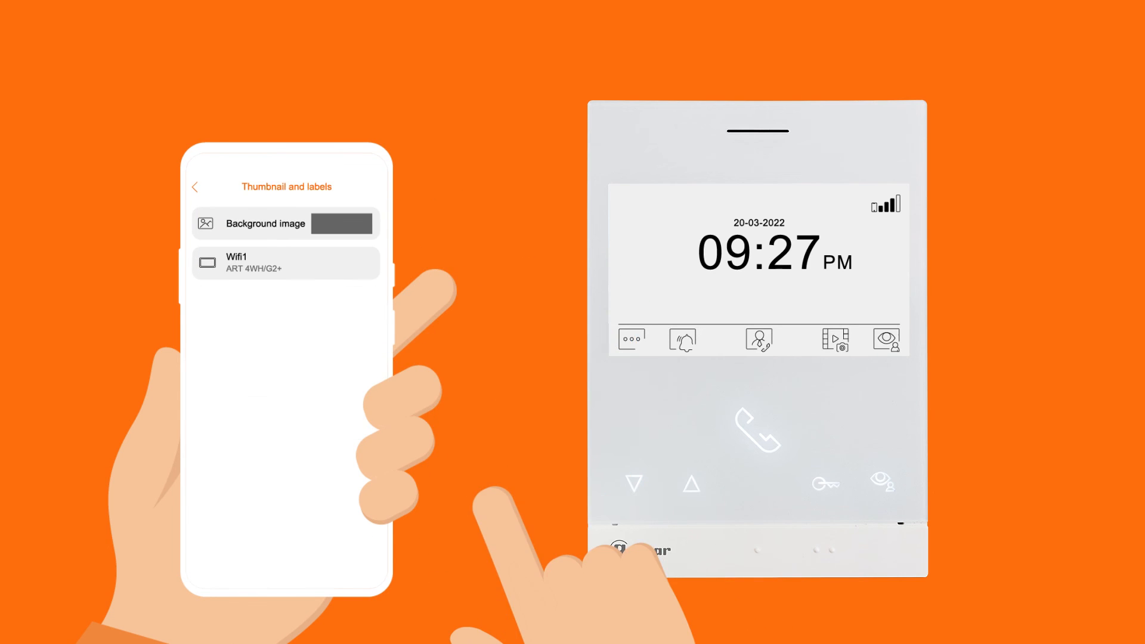